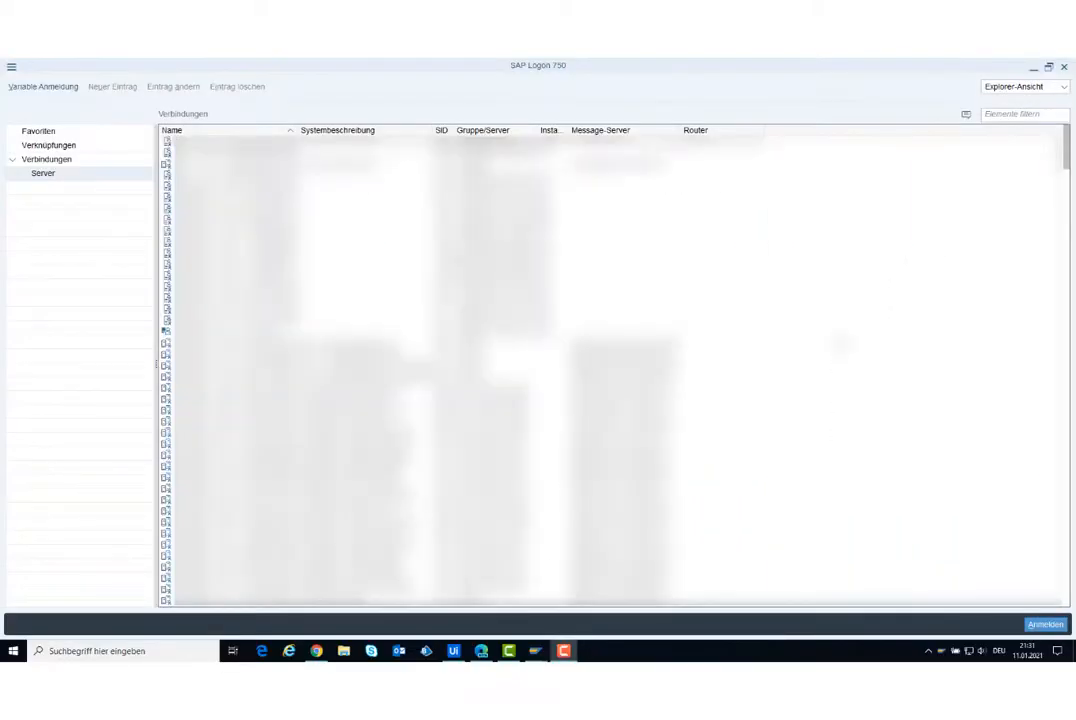
mouse_move(648, 102)
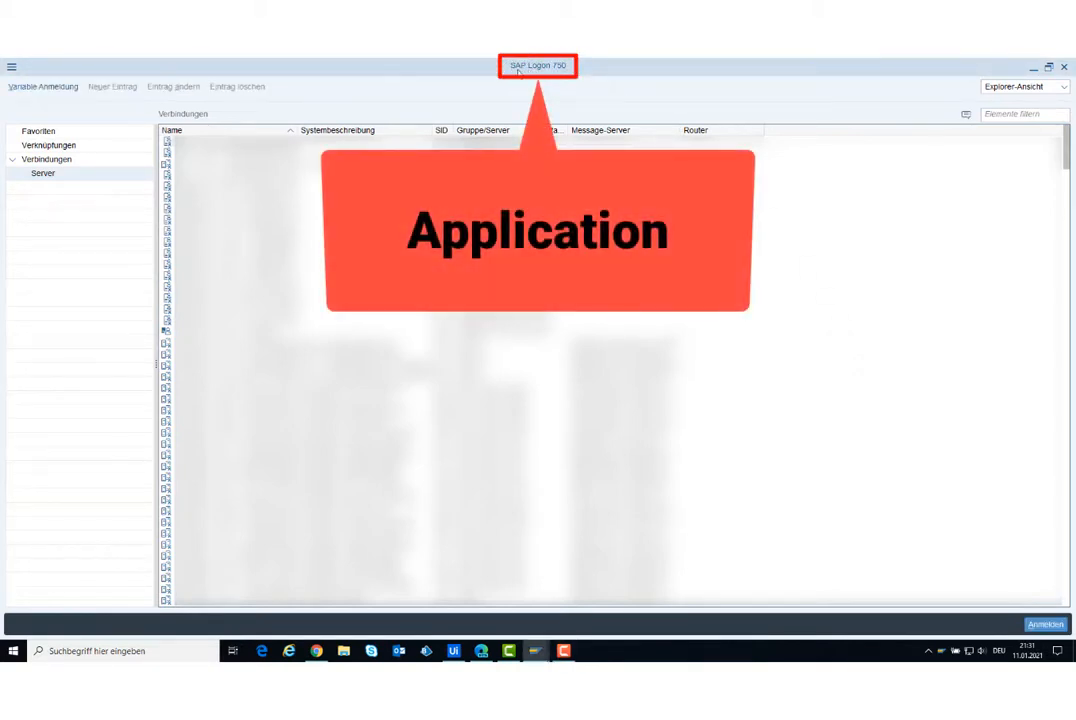
mouse_move(723, 81)
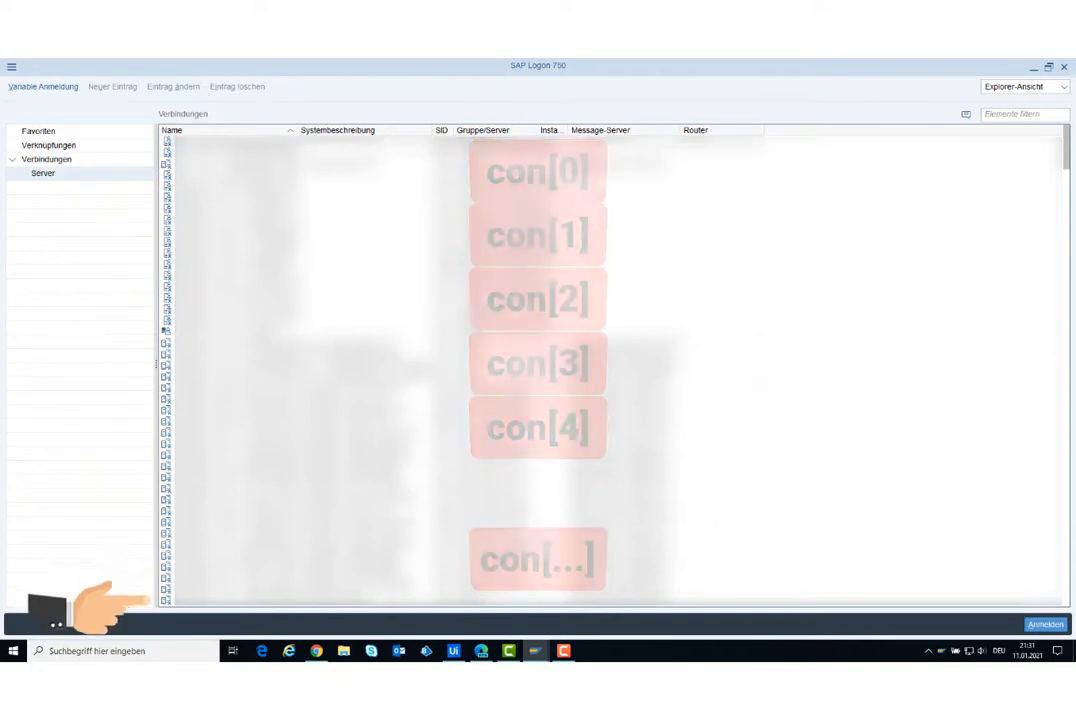
mouse_move(565, 651)
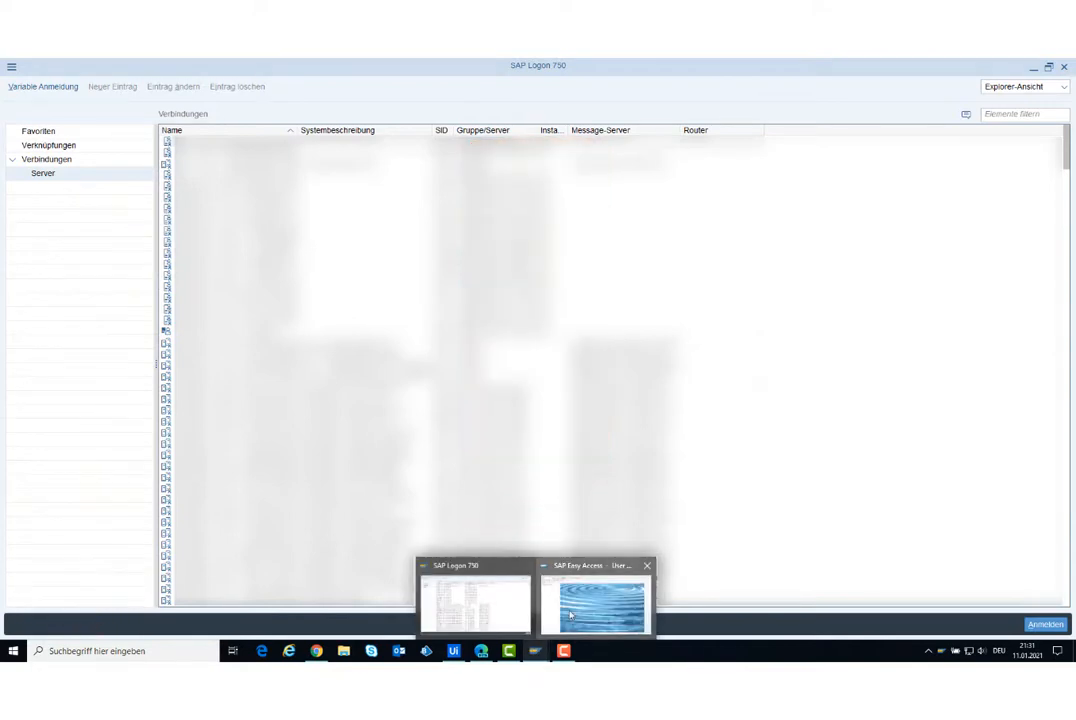
Step: Switch to the SAP Easy Access session window from the taskbar preview
left_click(597, 600)
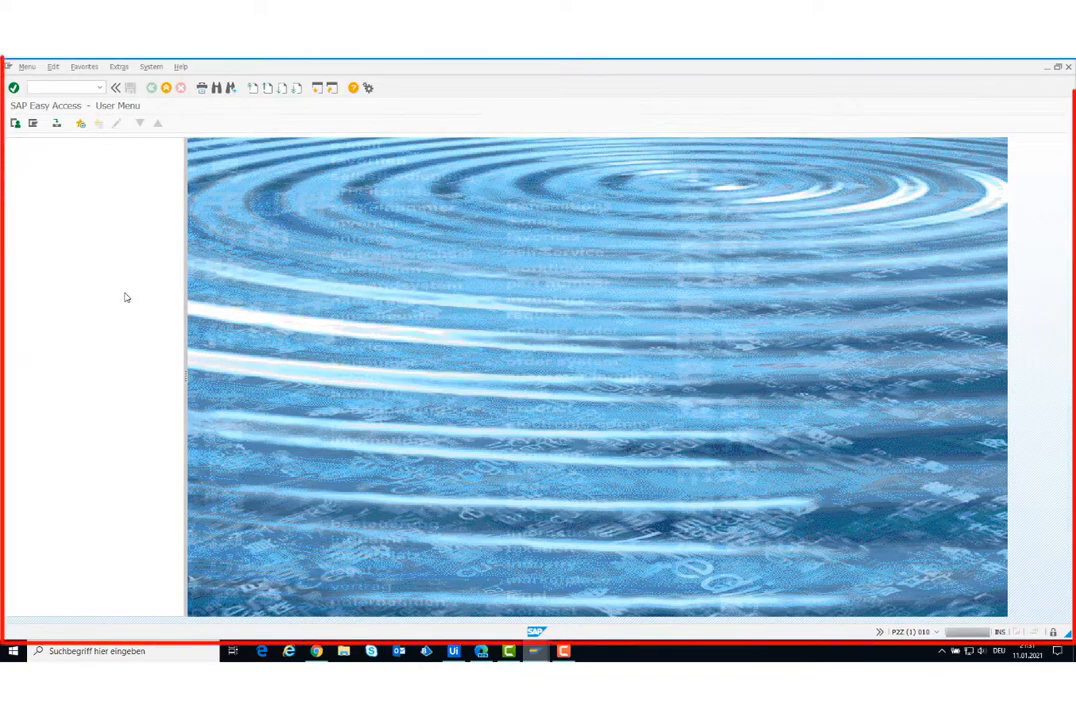
mouse_move(600, 423)
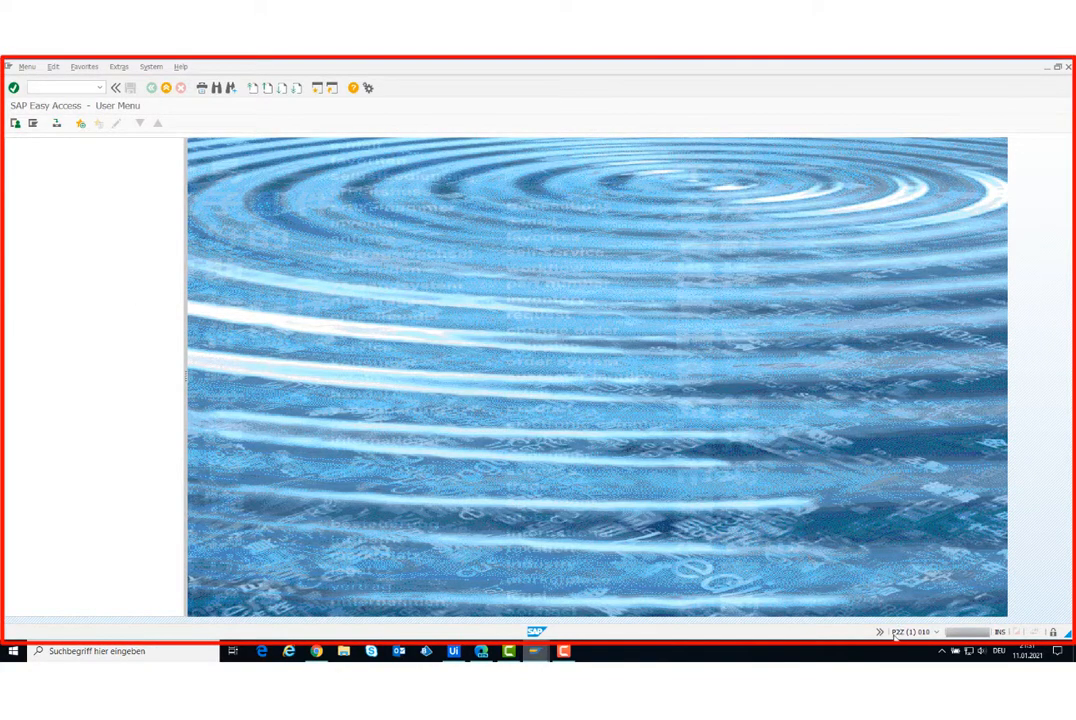
mouse_move(908, 631)
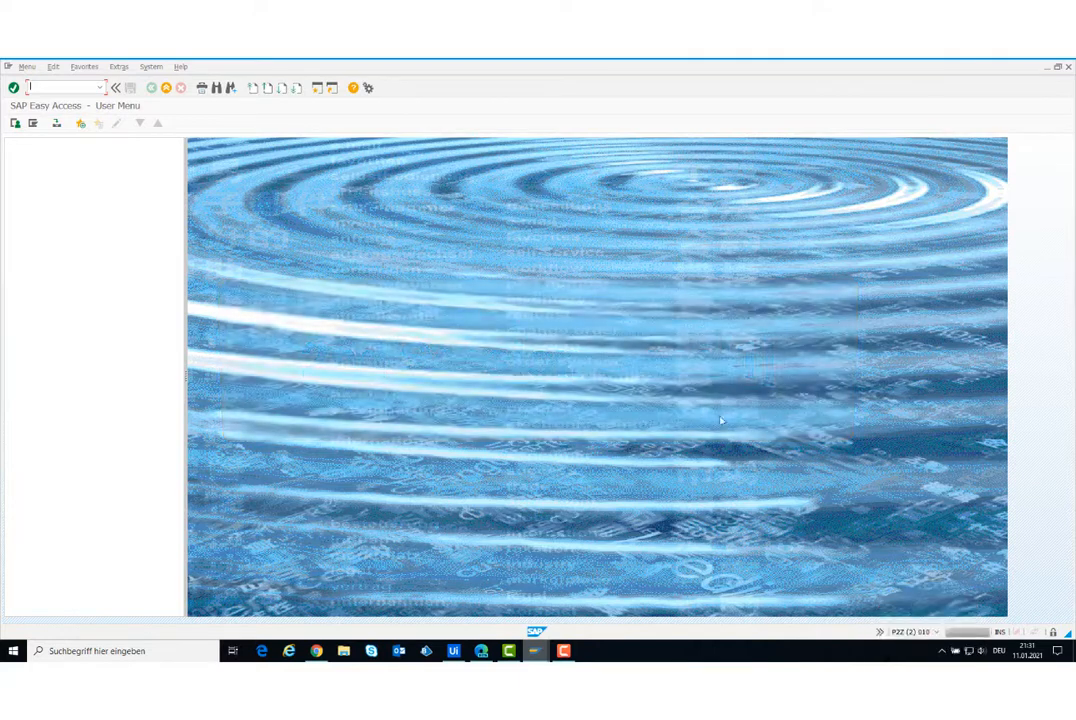
left_click(151, 66)
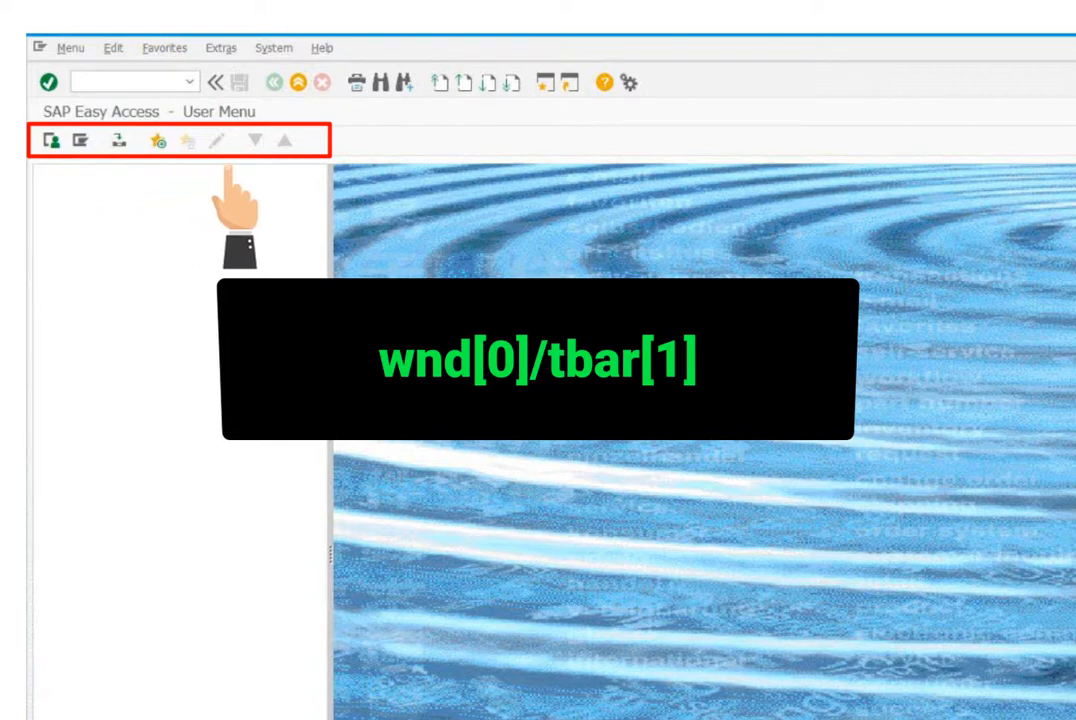
mouse_move(290, 190)
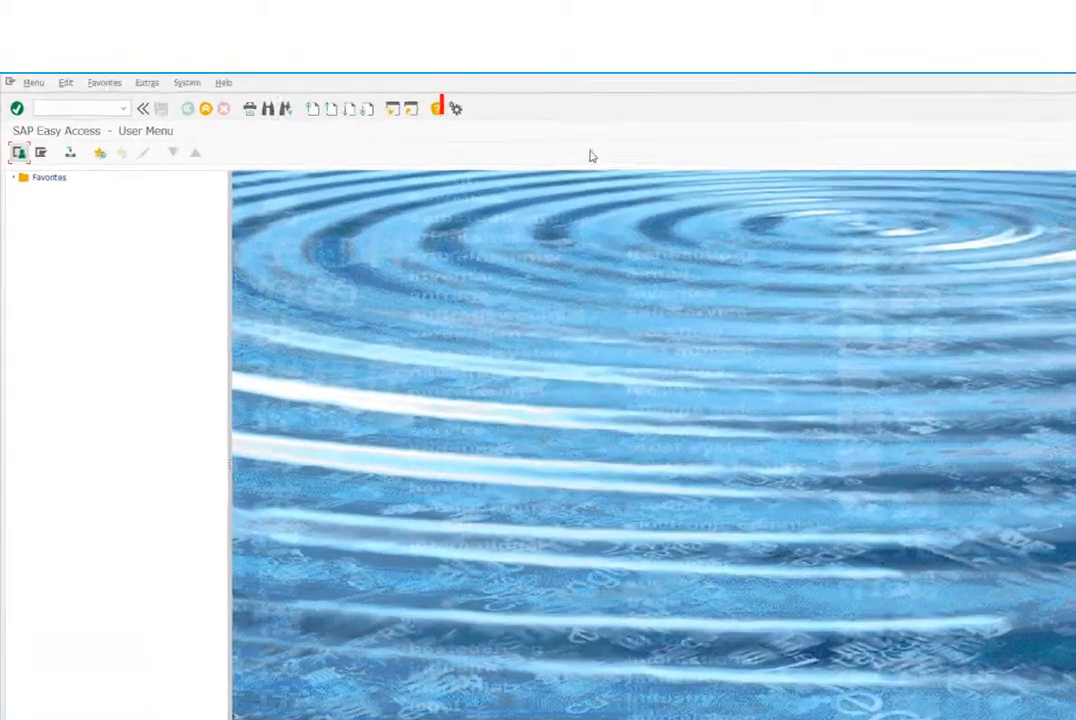
Step: Open the Customize Local Layout gear menu on the toolbar
left_click(600, 142)
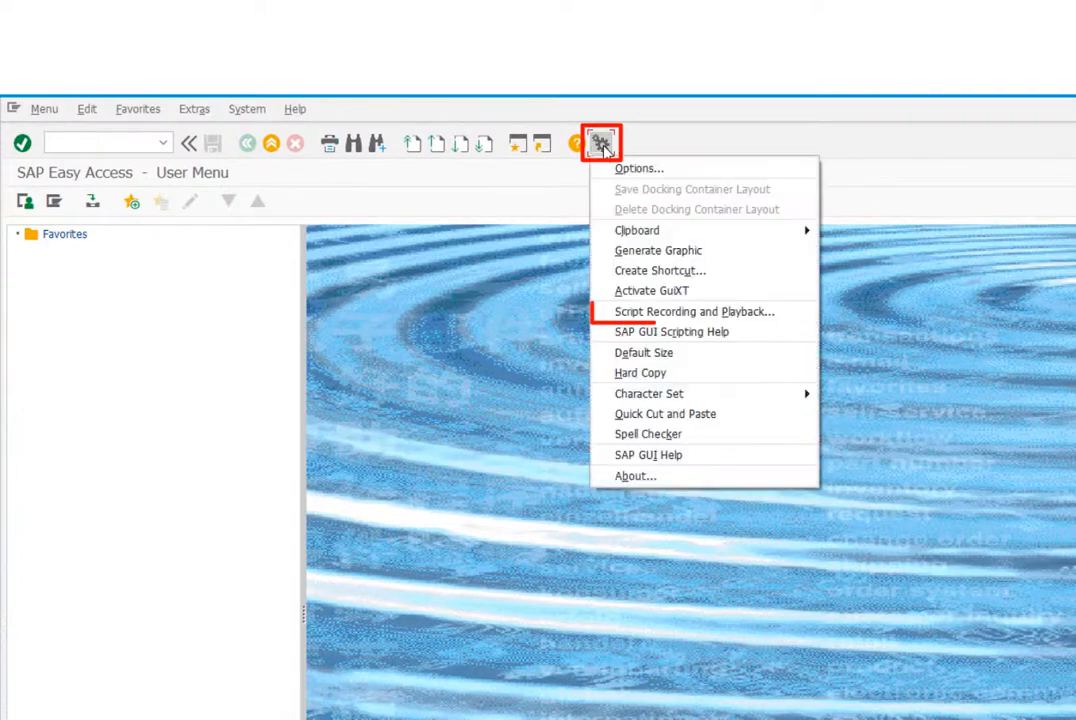
mouse_move(710, 311)
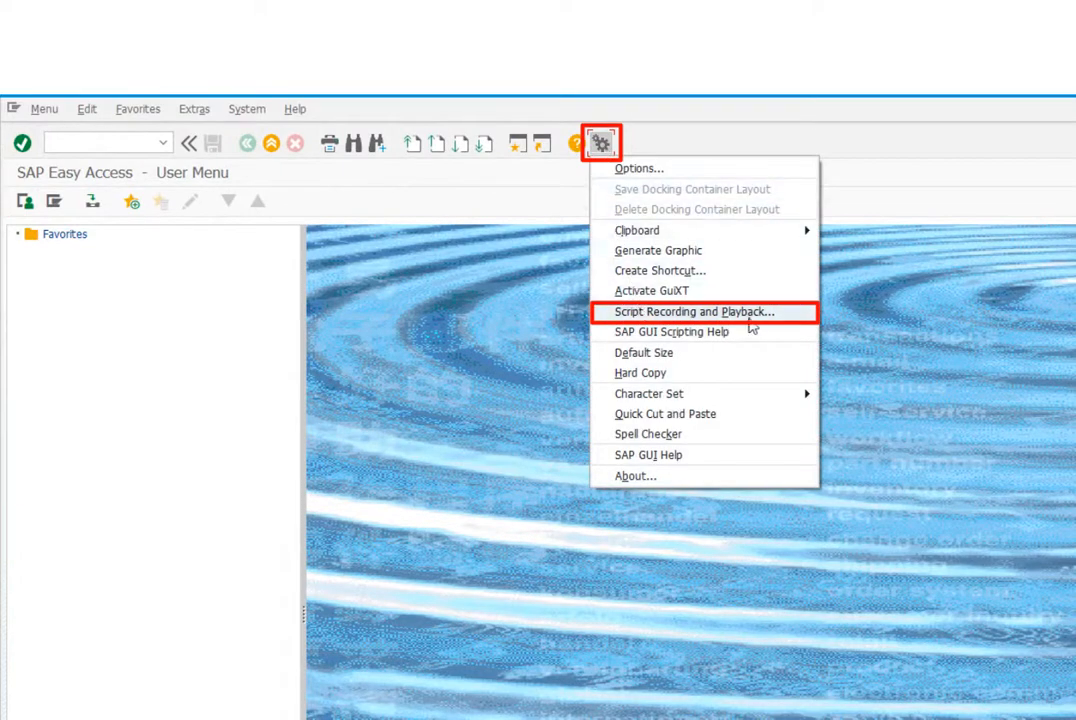
mouse_move(798, 322)
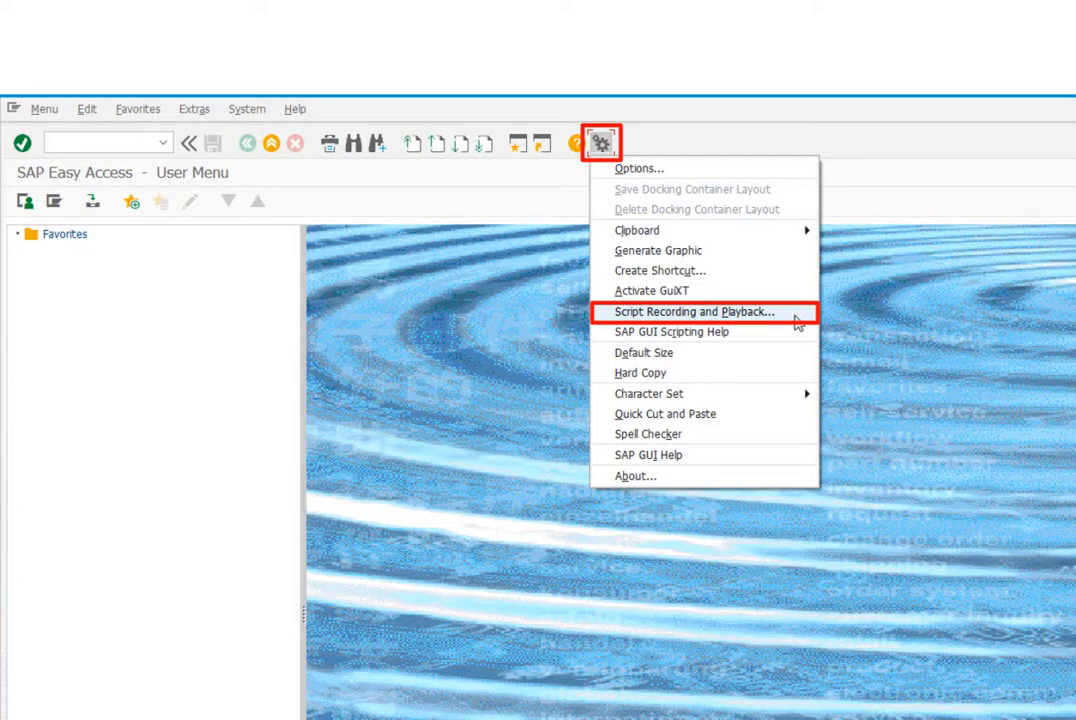
Step: Open Script Recording and Playback and start recording Script1.vbs
left_click(692, 311)
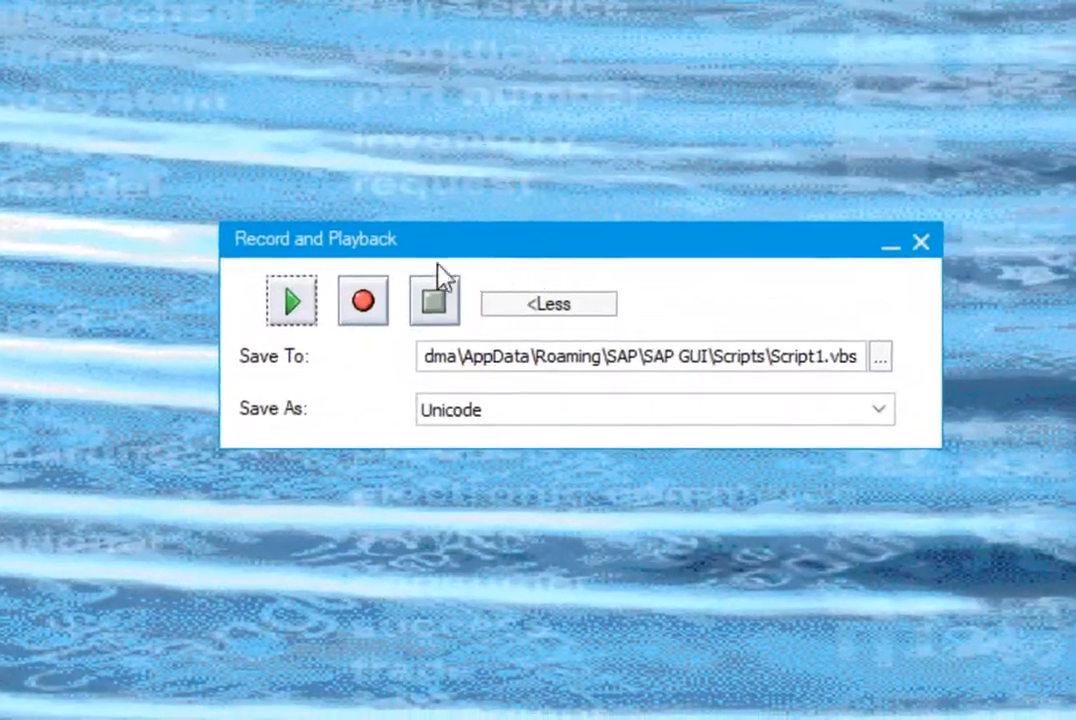
left_click(362, 301)
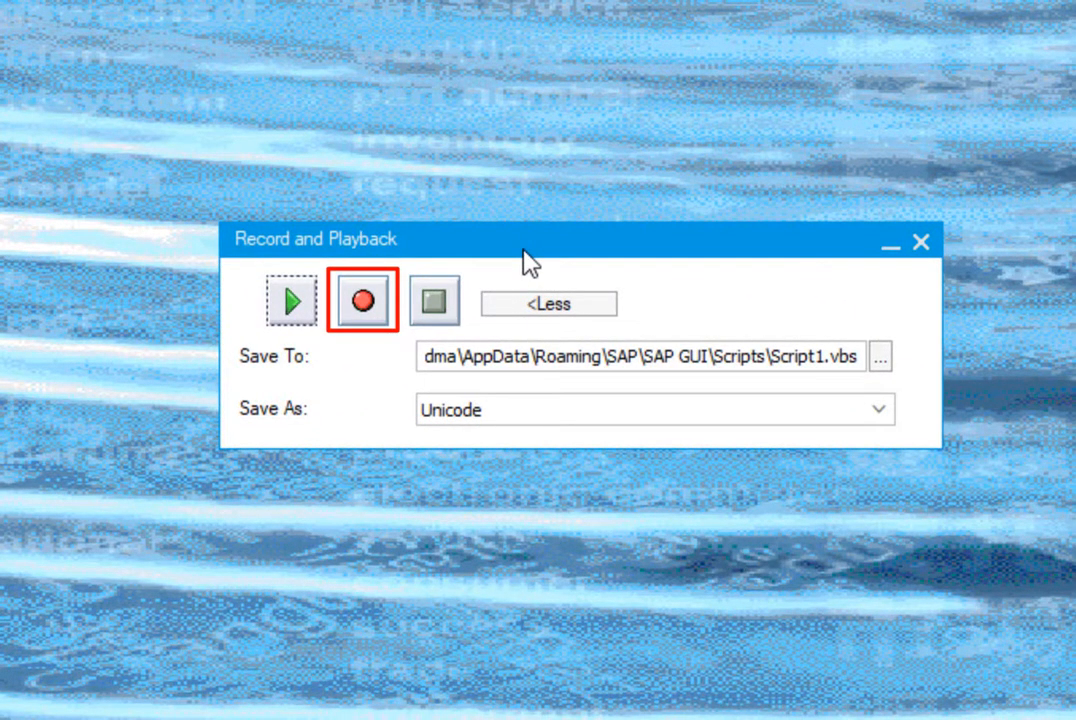
mouse_move(362, 311)
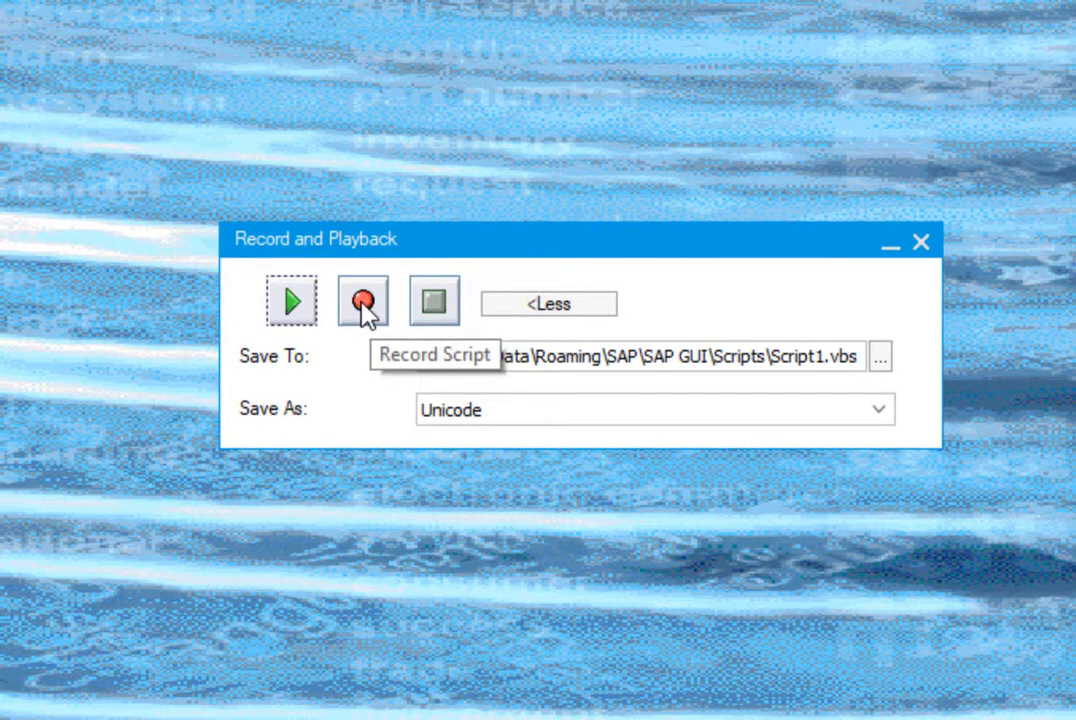
left_click(362, 301)
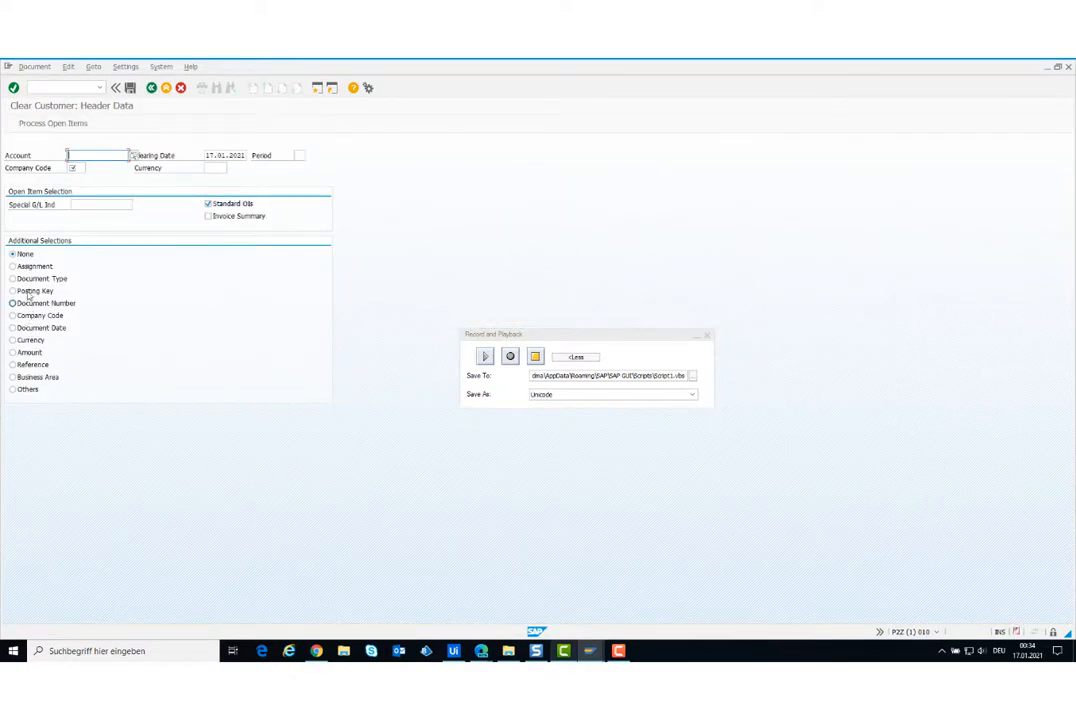
Step: Record selecting Document Type, currency EUR and Invoice Summary, then stop recording
left_click(12, 278)
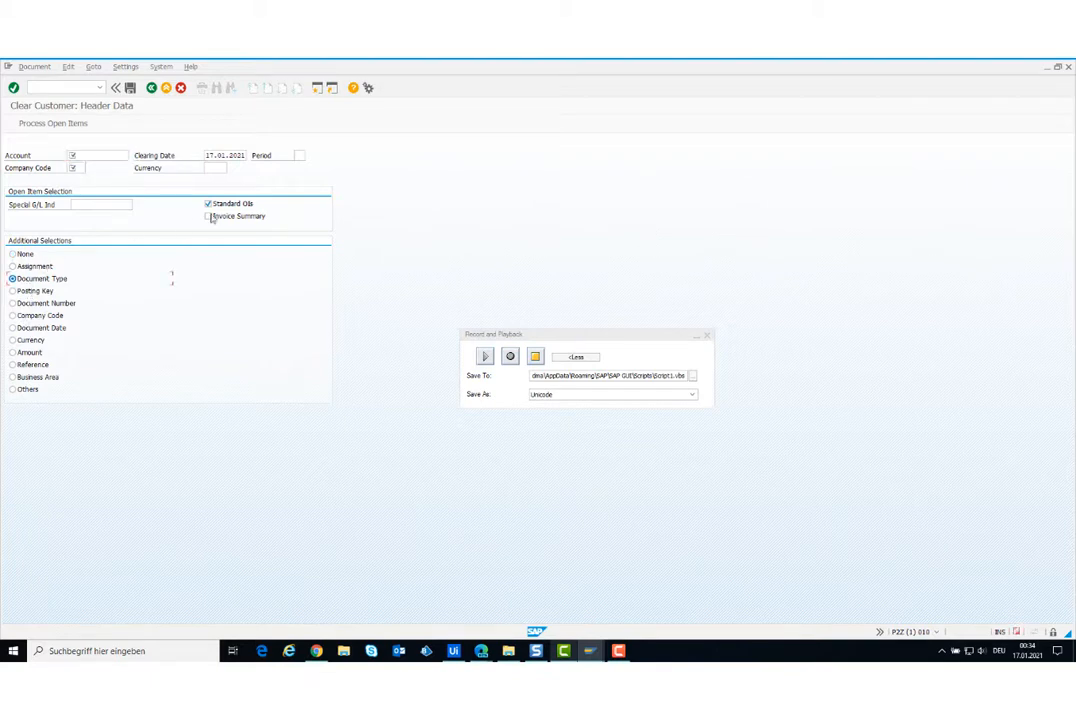
left_click(210, 167)
type("EUR")
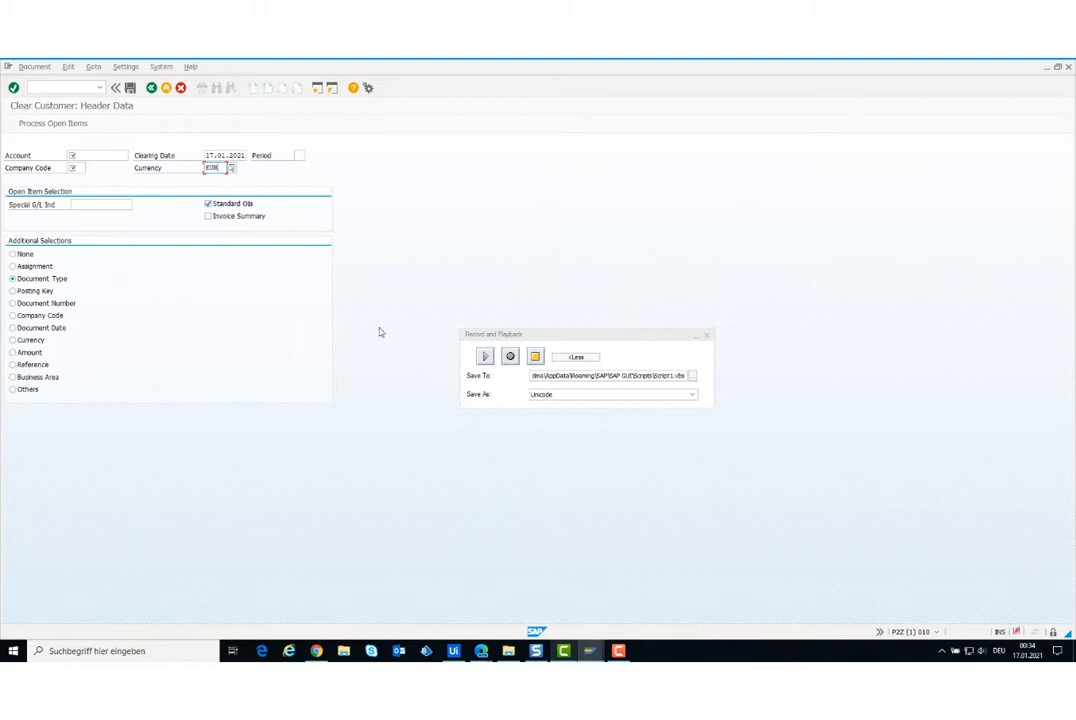
mouse_move(243, 235)
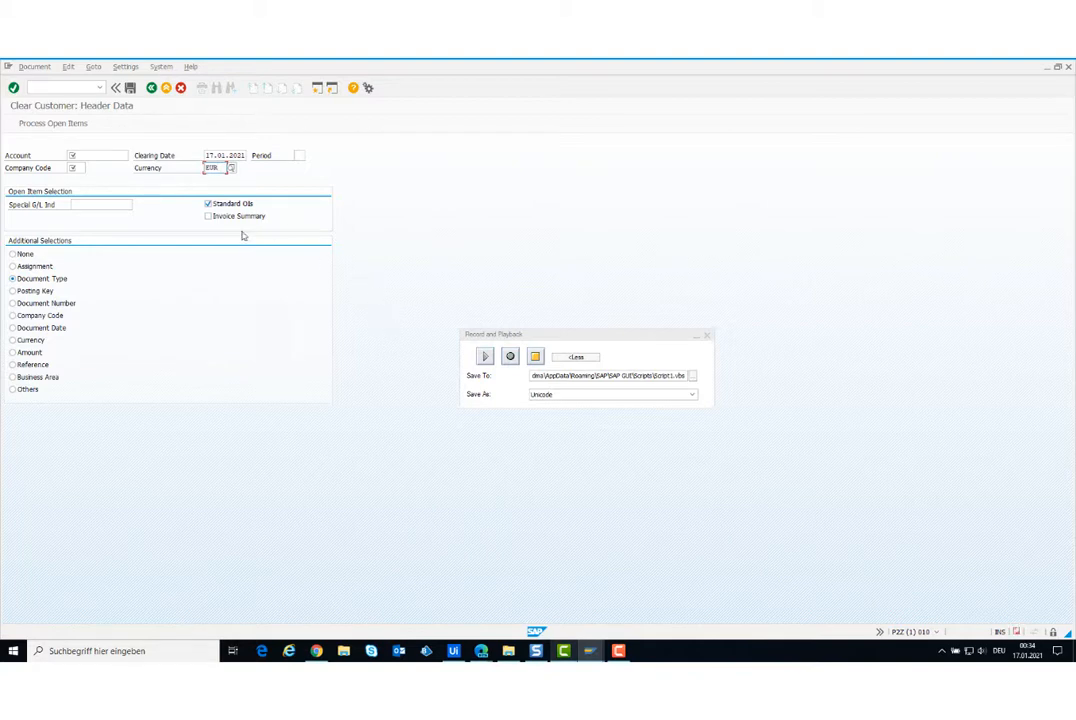
left_click(209, 216)
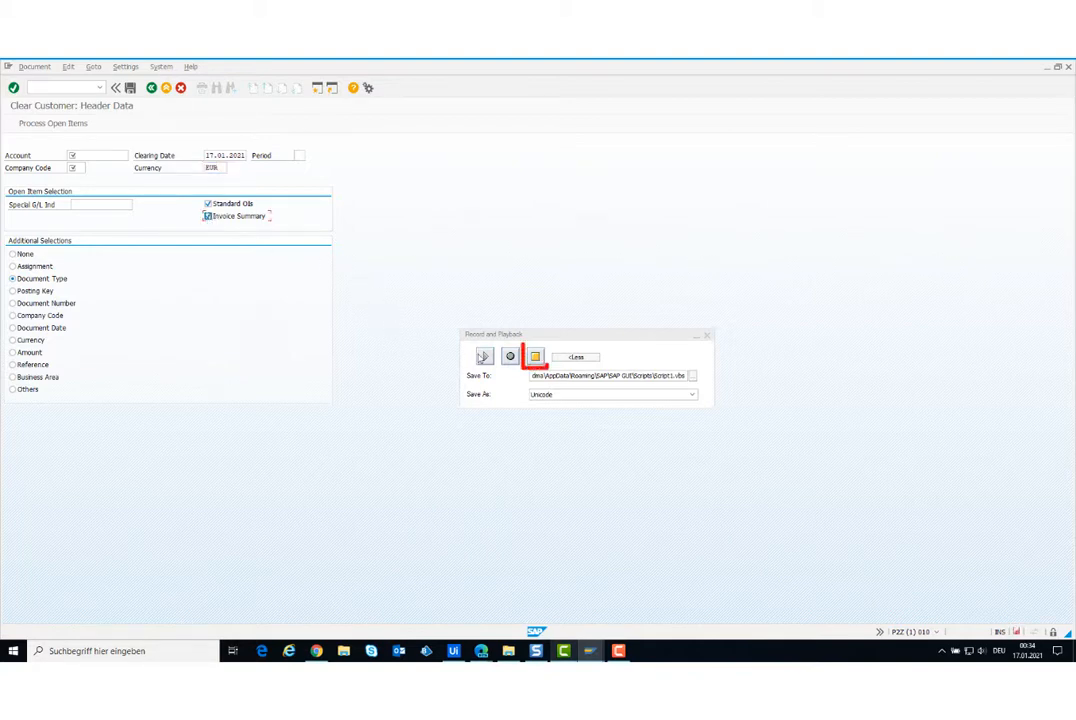
left_click(534, 357)
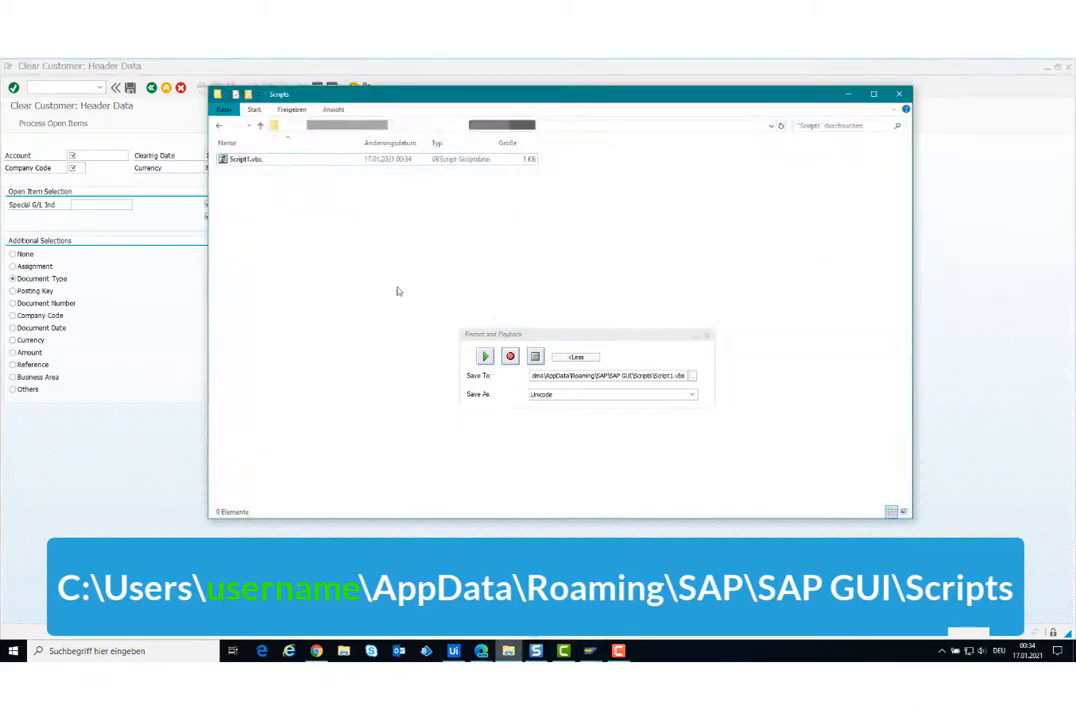
Step: Open Script1.vbs from the Scripts folder in Notepad
left_click(247, 158)
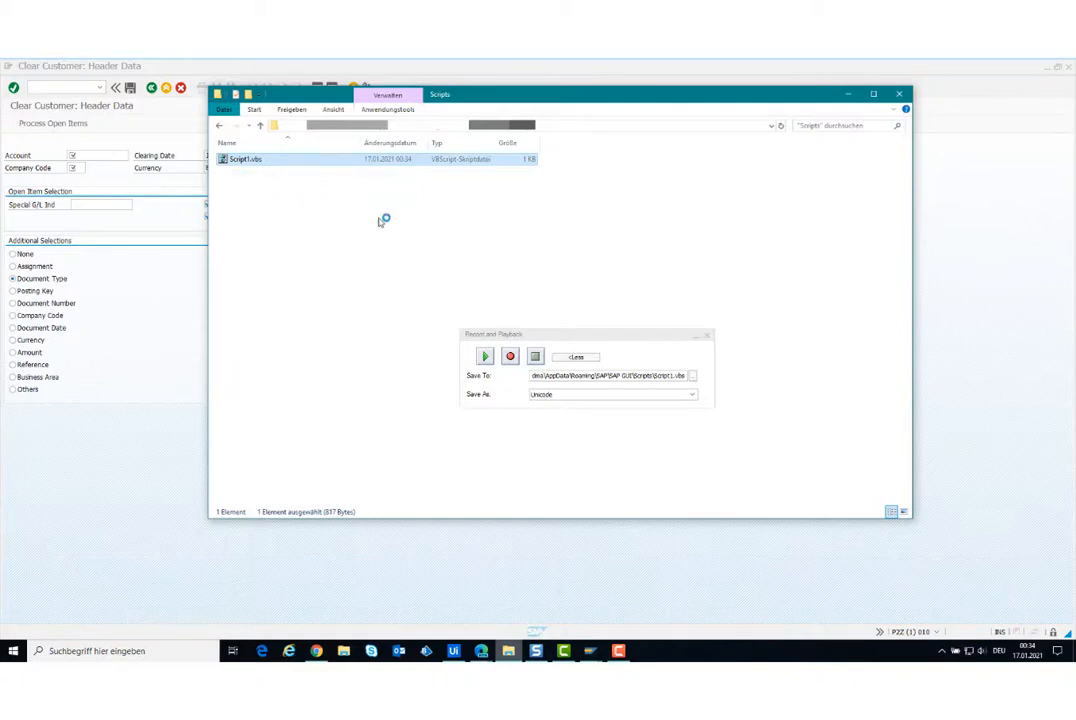
double_click(246, 159)
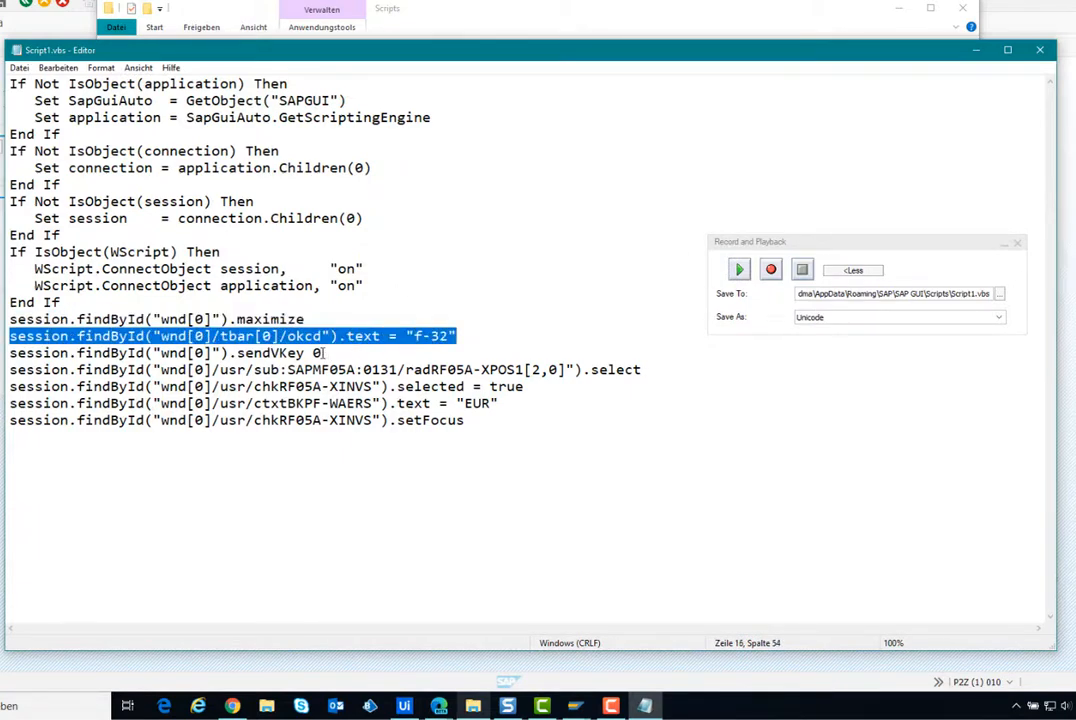
left_click(160, 353)
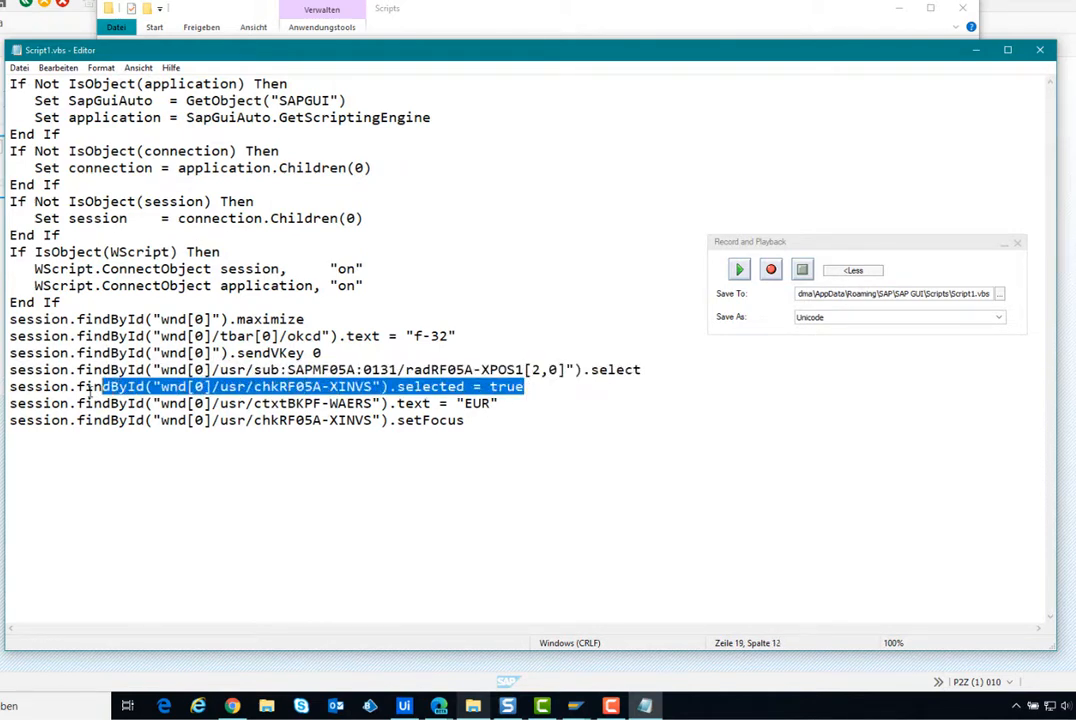
left_click(10, 386)
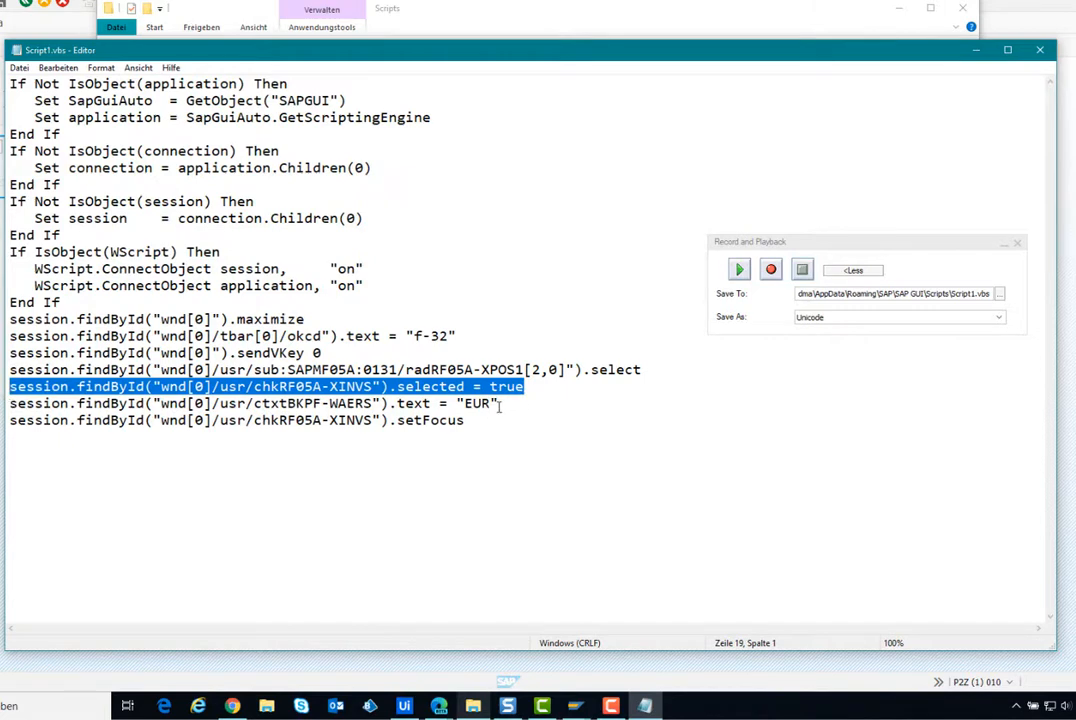